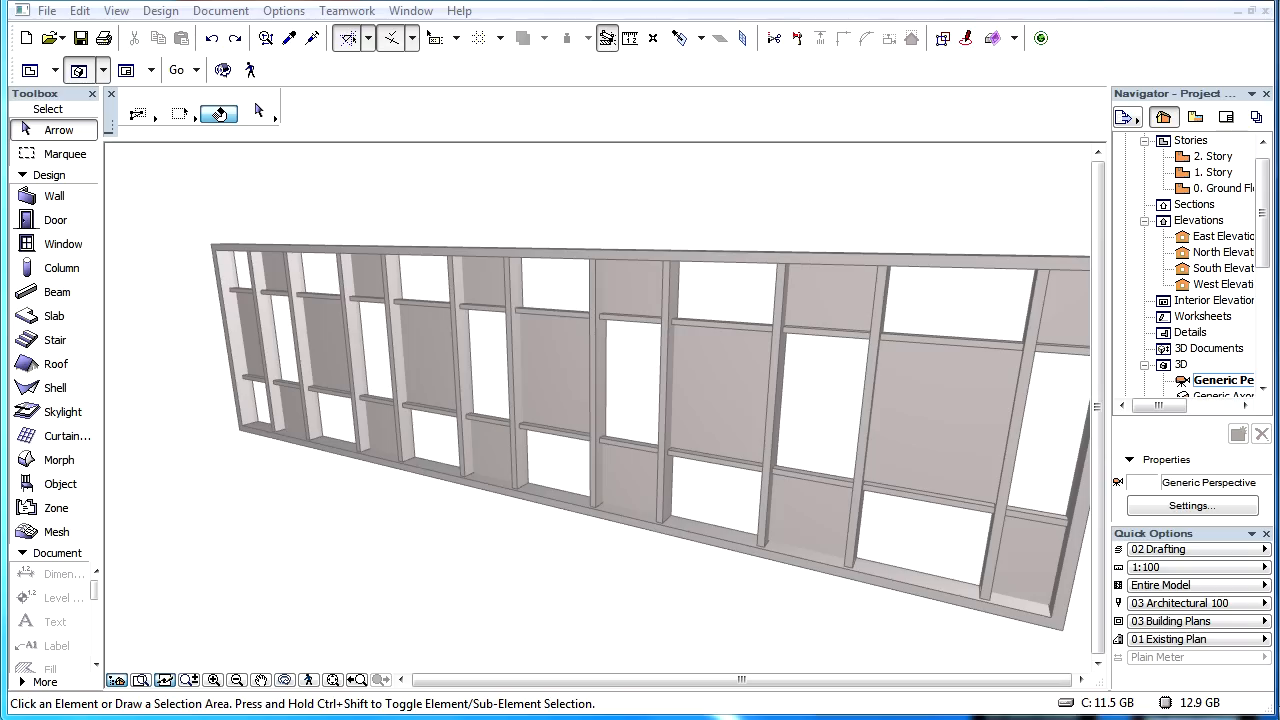
mouse_move(508, 264)
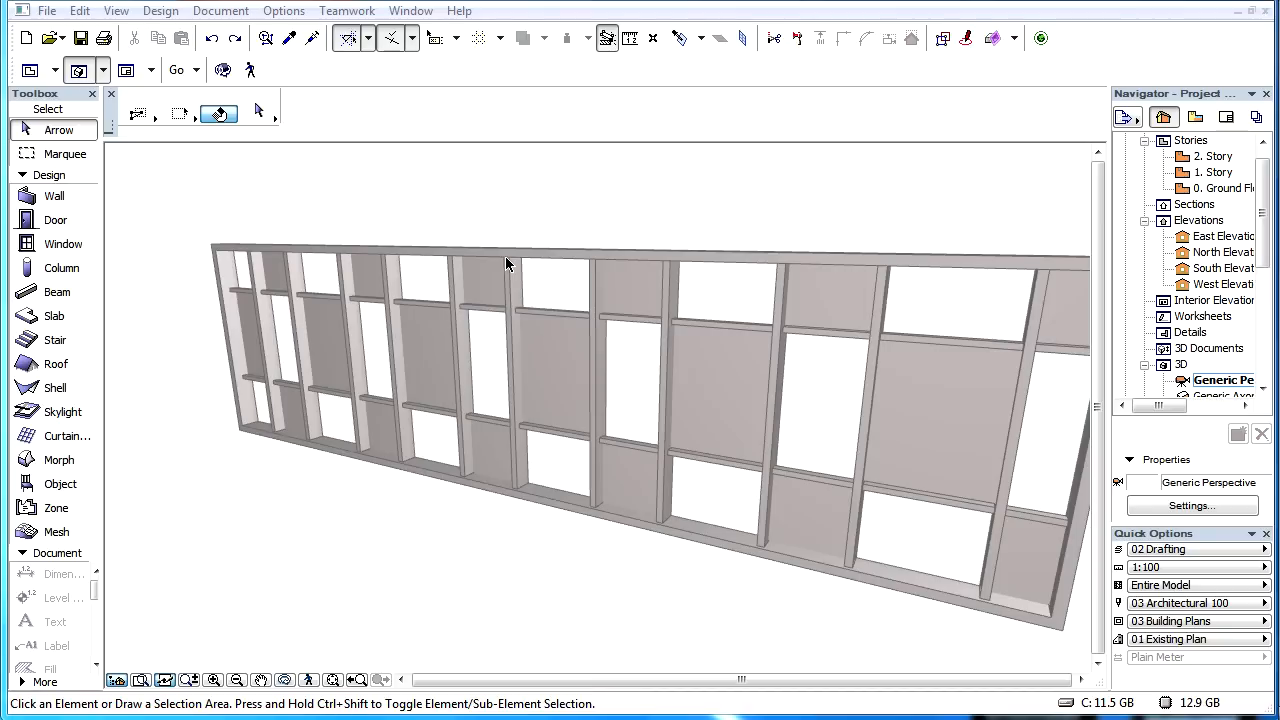
- Select the curtain wall in the 3D window
left_click(508, 262)
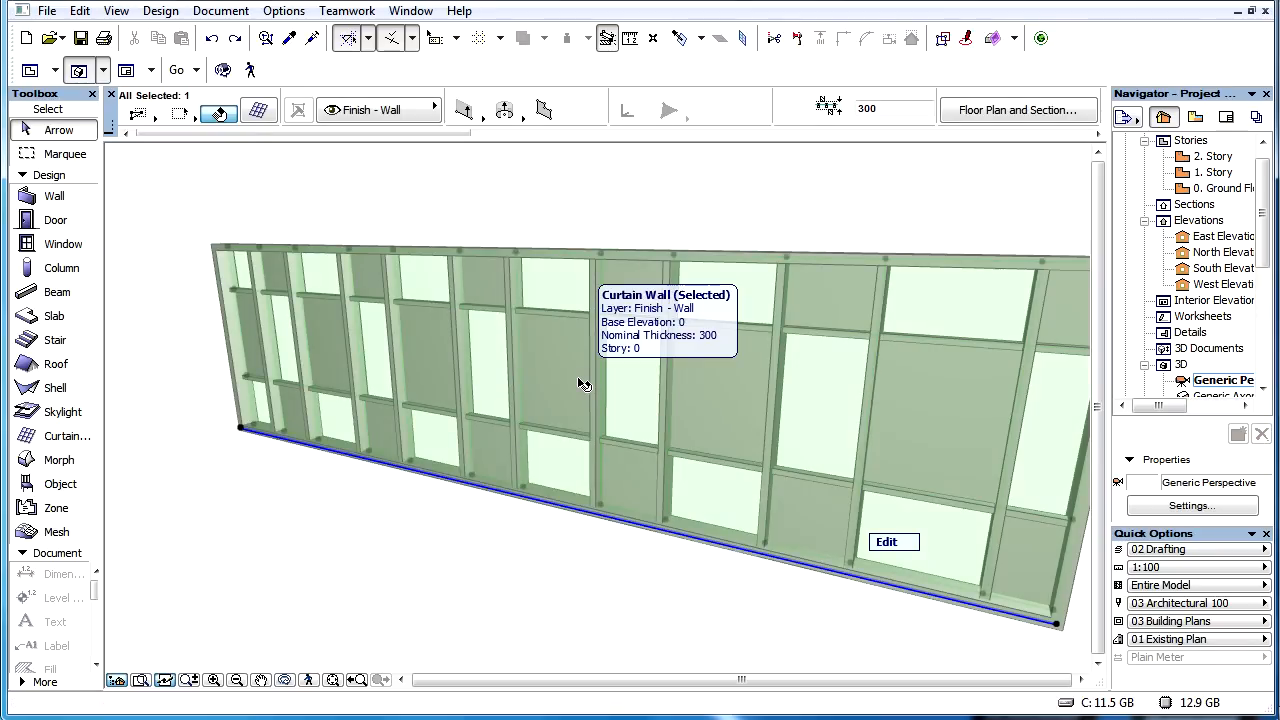
- Set frame material to Titanium Zinc and panel material to Glass - Blue in Curtain Wall Settings
left_click(258, 110)
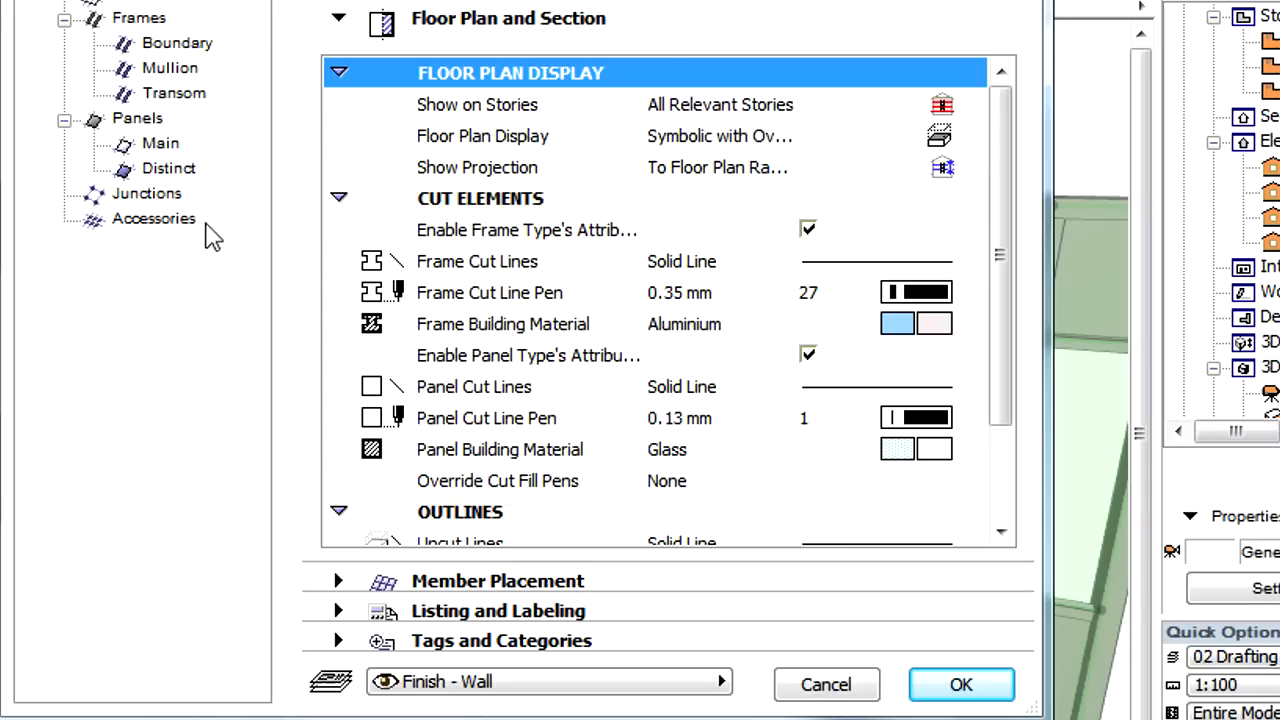
left_click(504, 324)
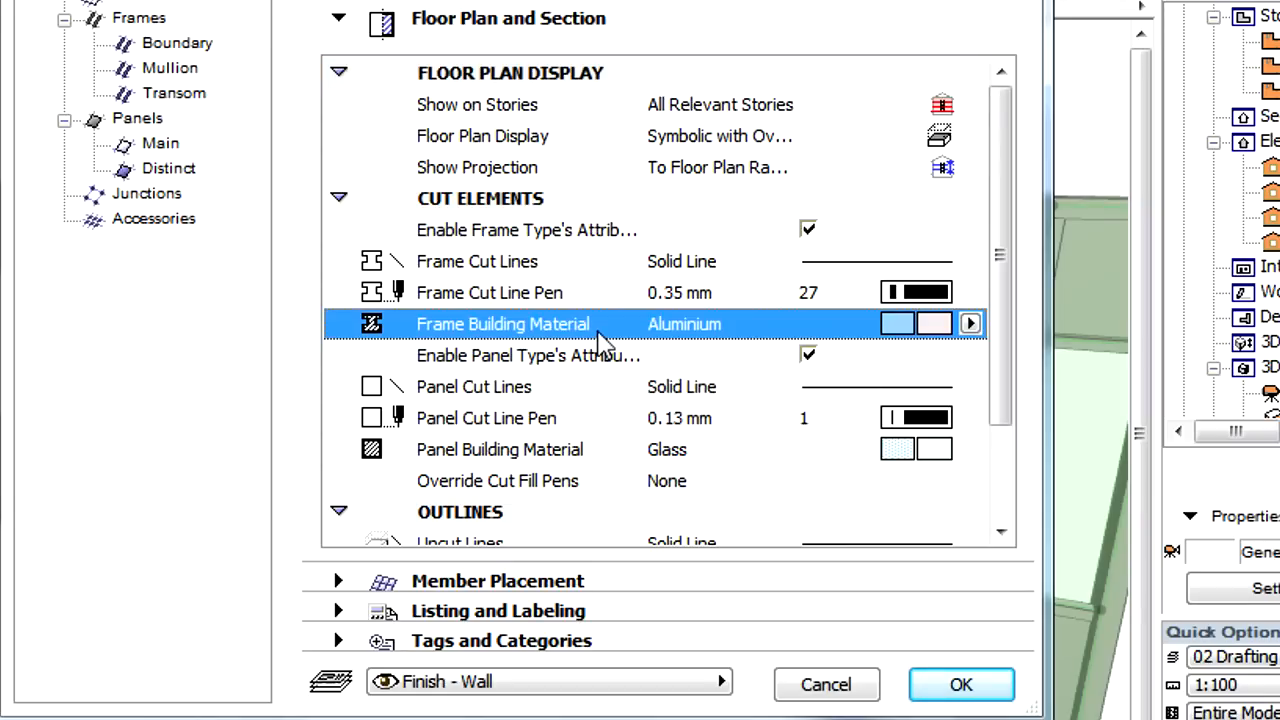
left_click(500, 448)
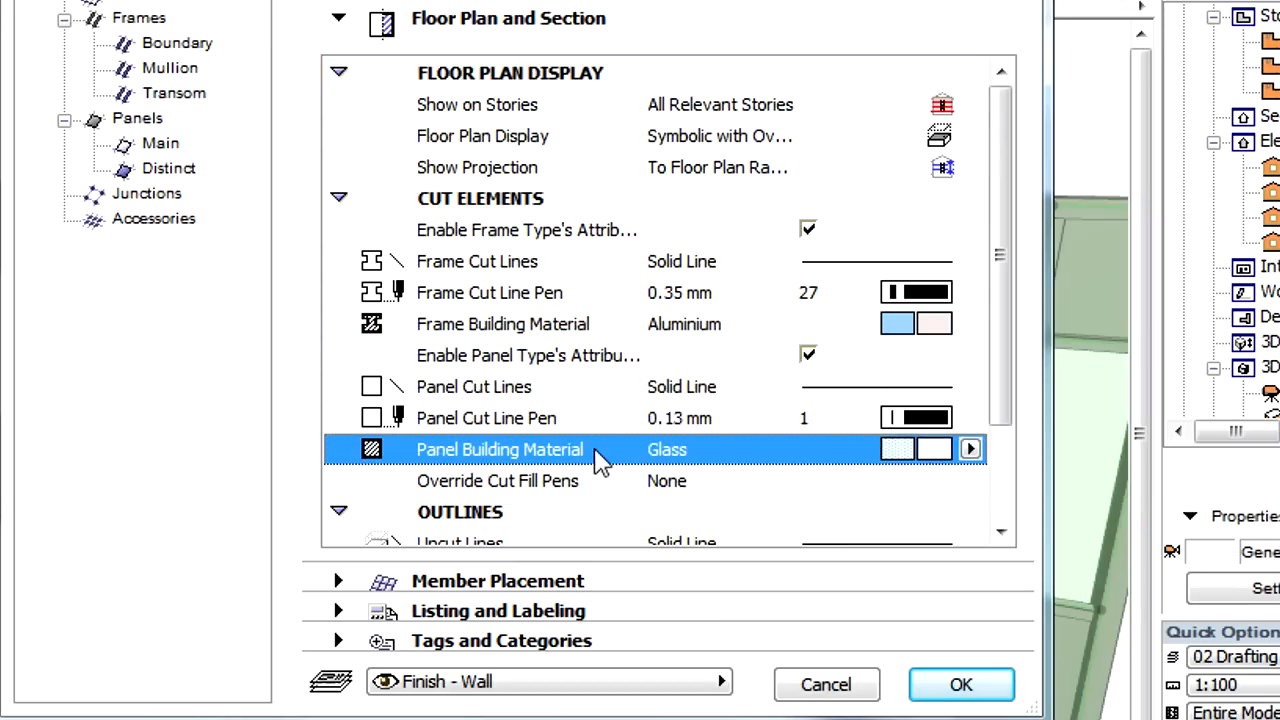
mouse_move(612, 462)
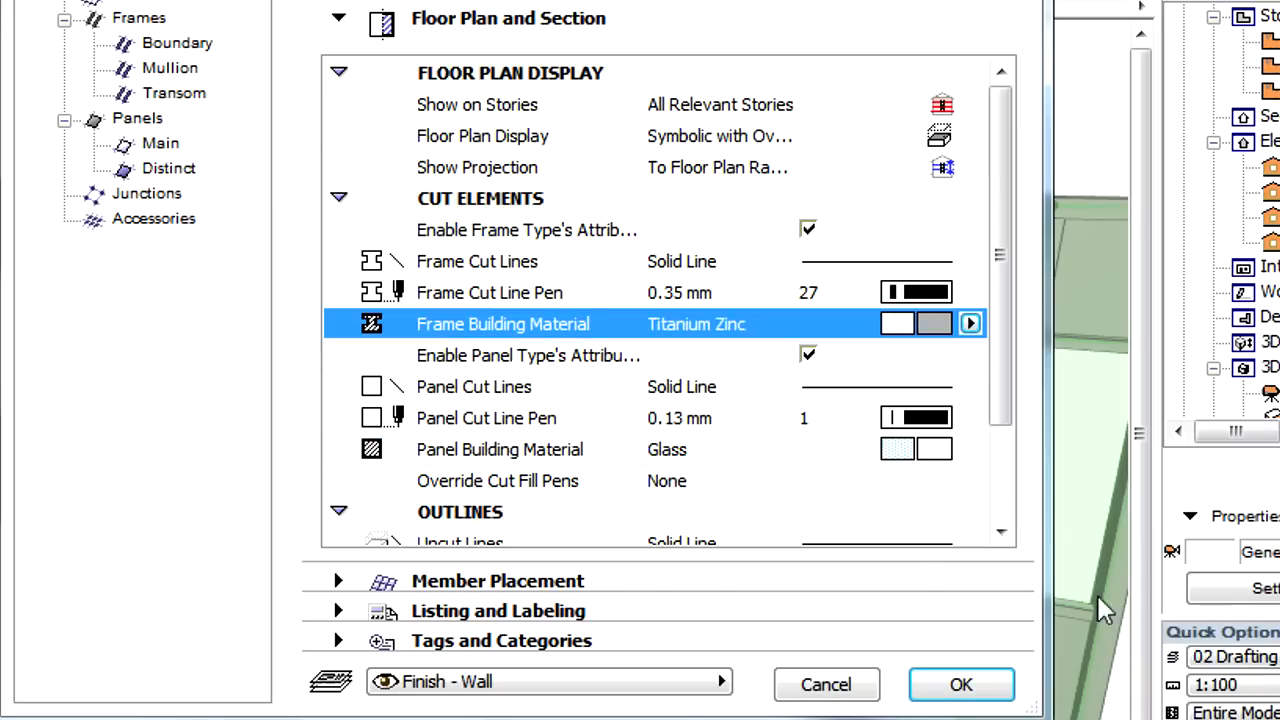
left_click(968, 448)
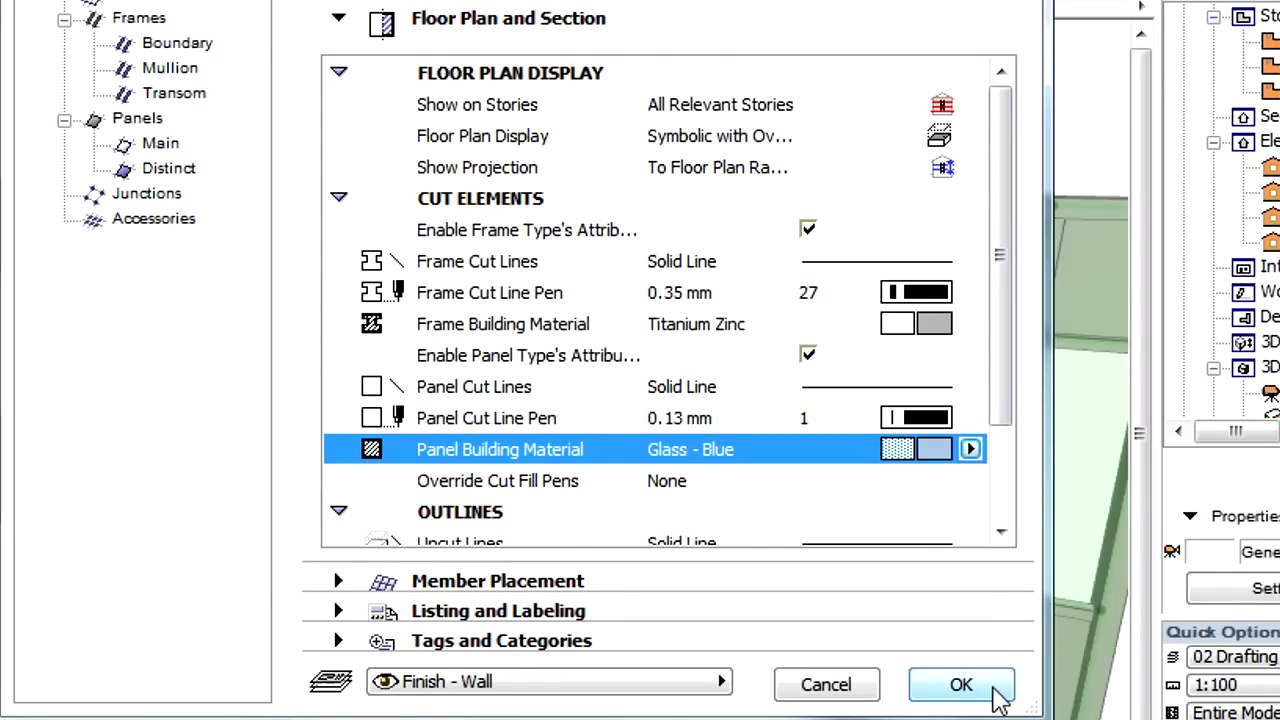
left_click(960, 684)
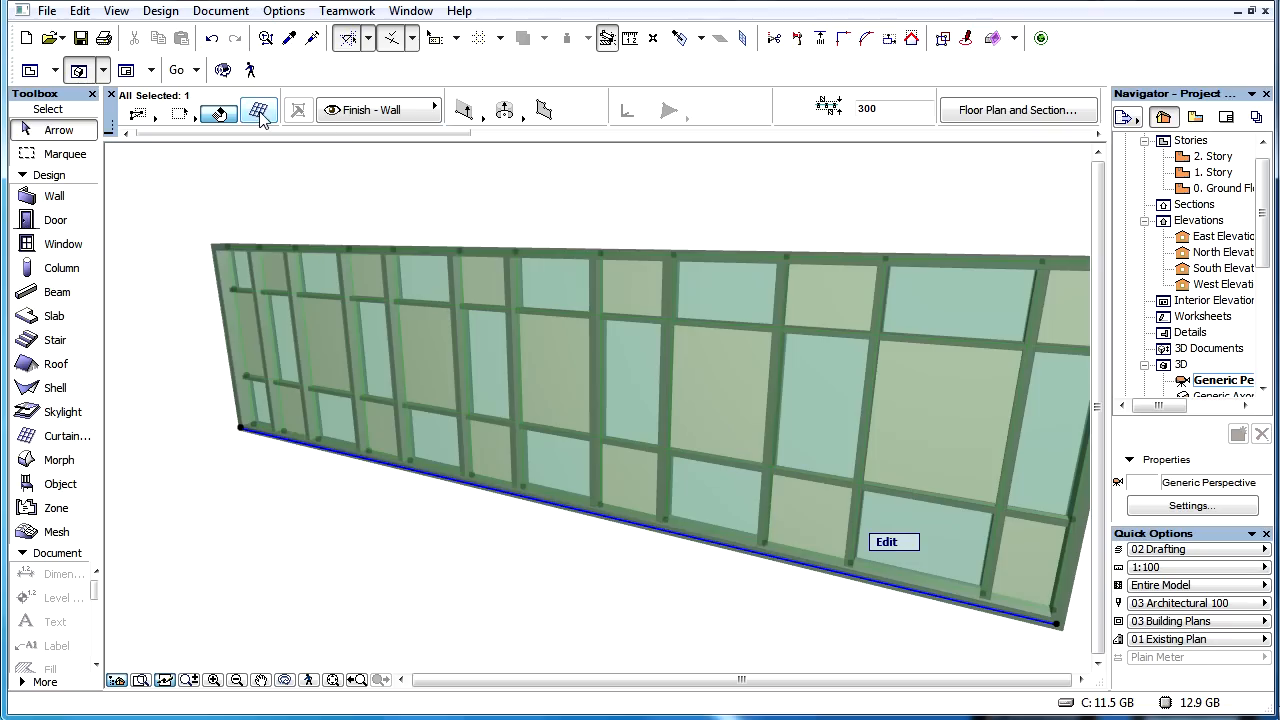
- Try the cut fill pen override, leave it at None, and go to the Boundary frame page
left_click(258, 112)
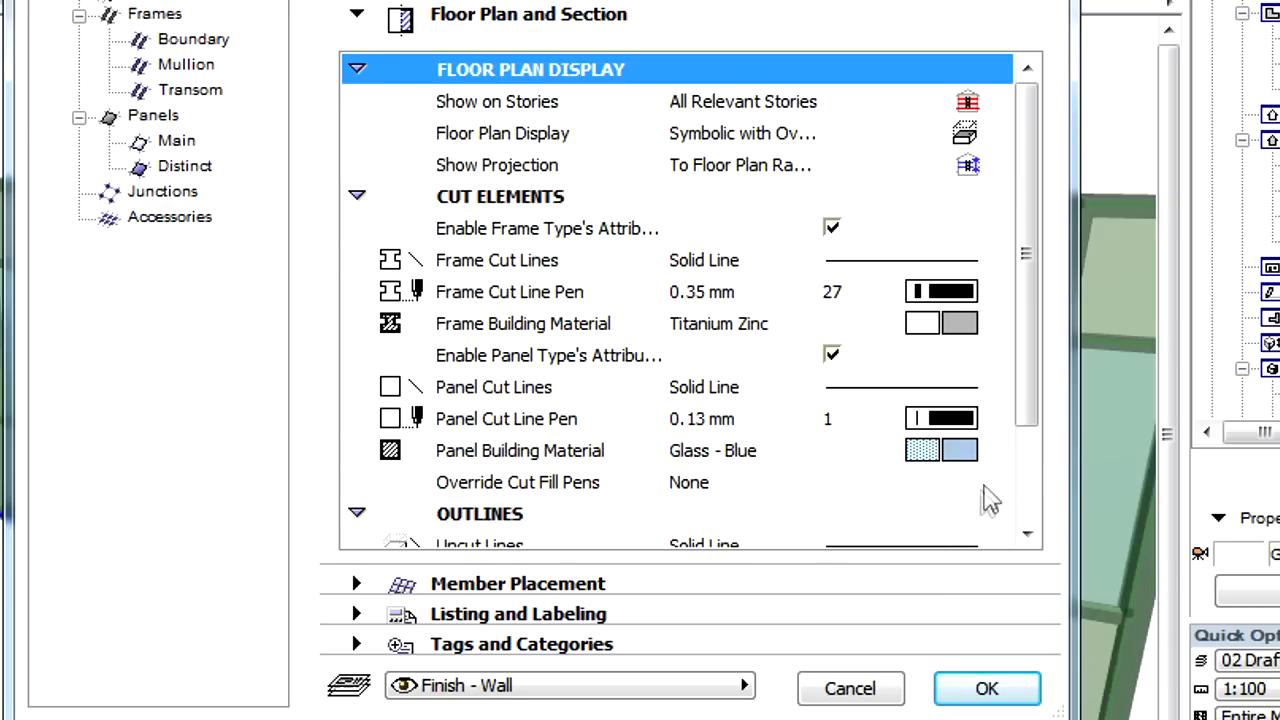
left_click(996, 482)
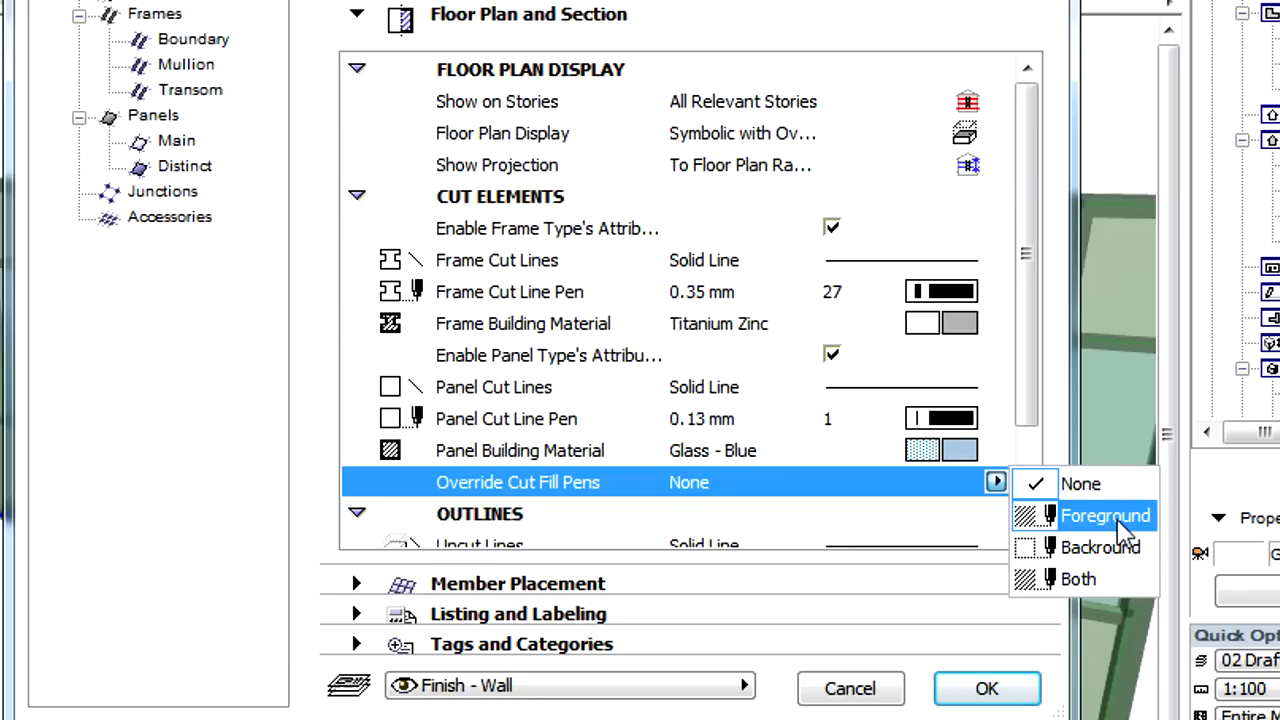
left_click(1078, 578)
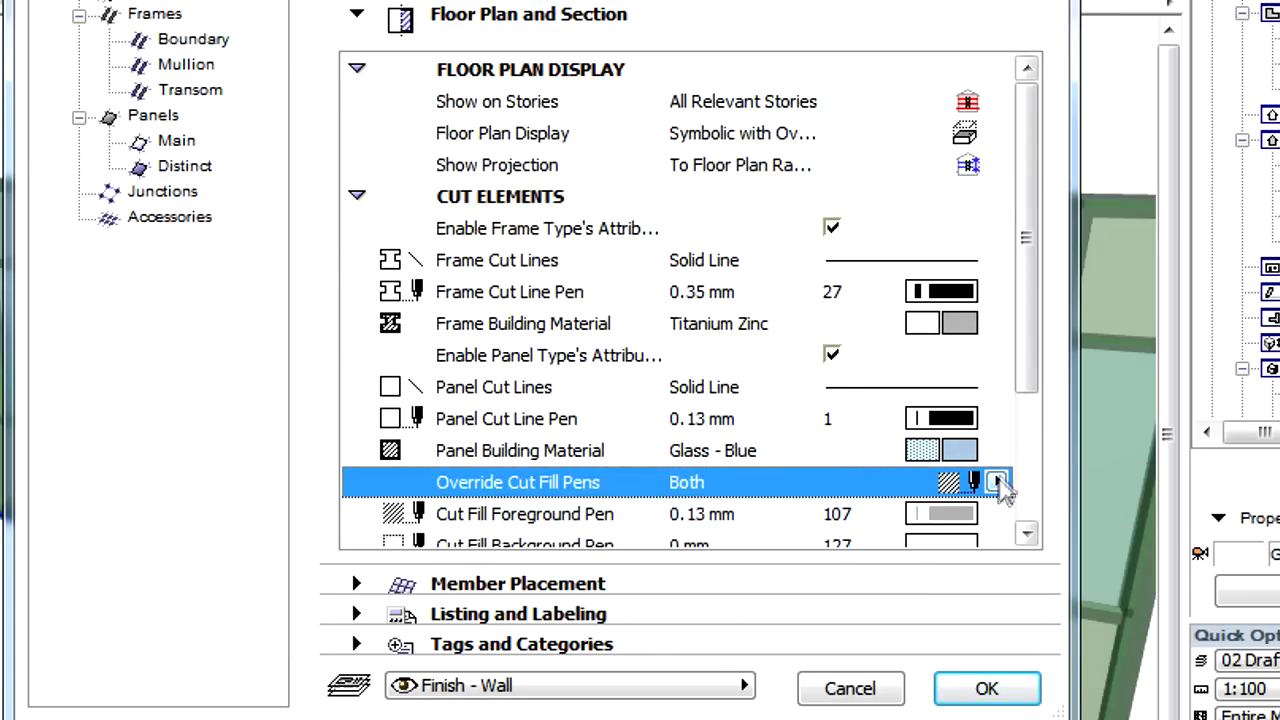
left_click(996, 480)
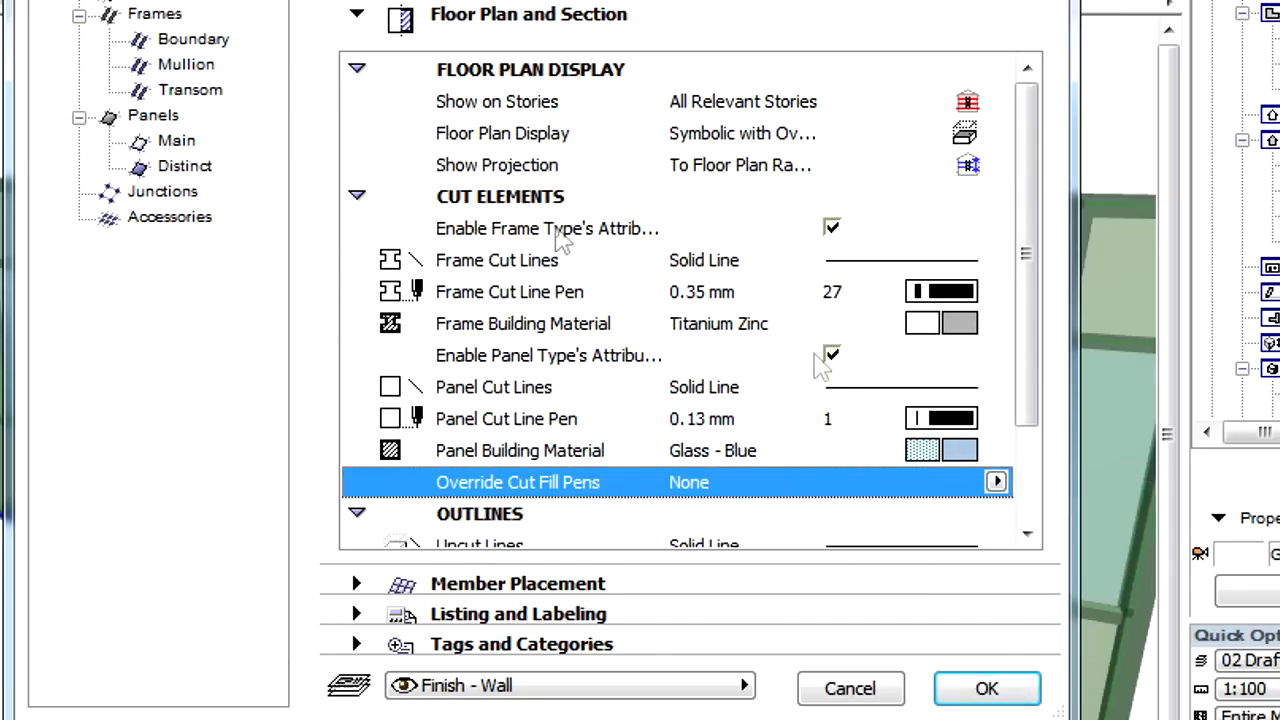
left_click(192, 40)
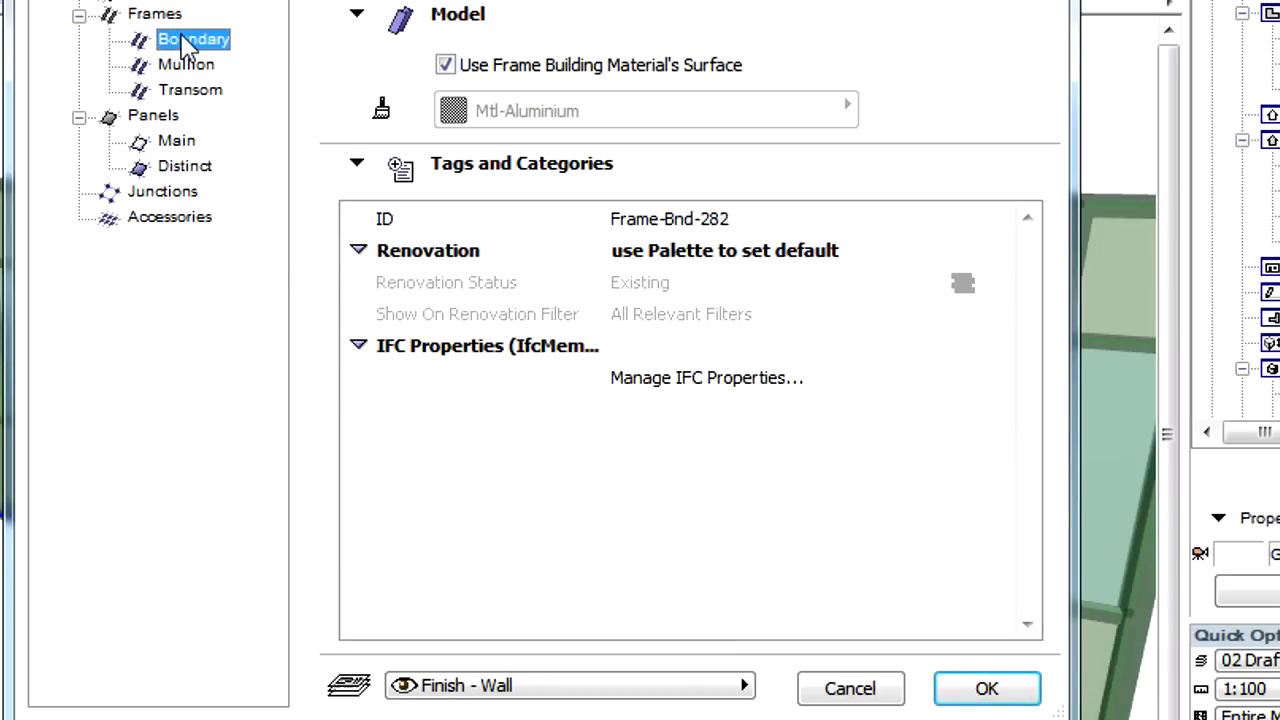
mouse_move(664, 28)
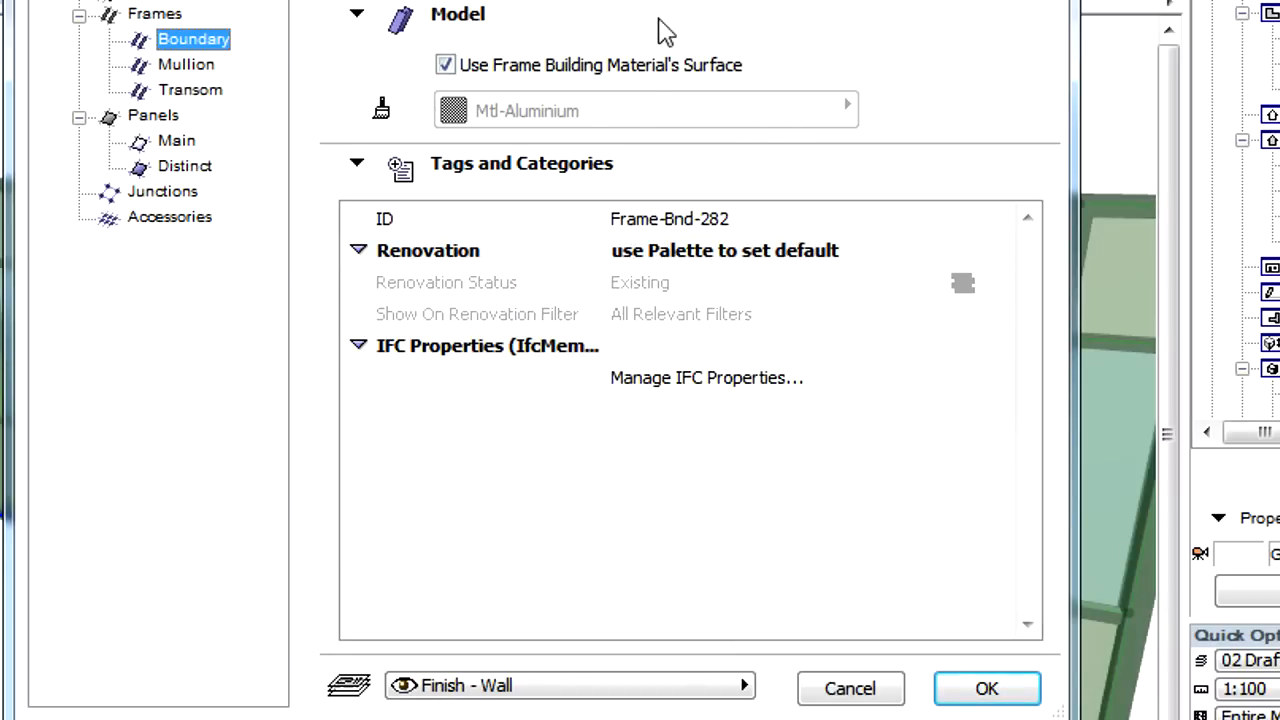
mouse_move(776, 90)
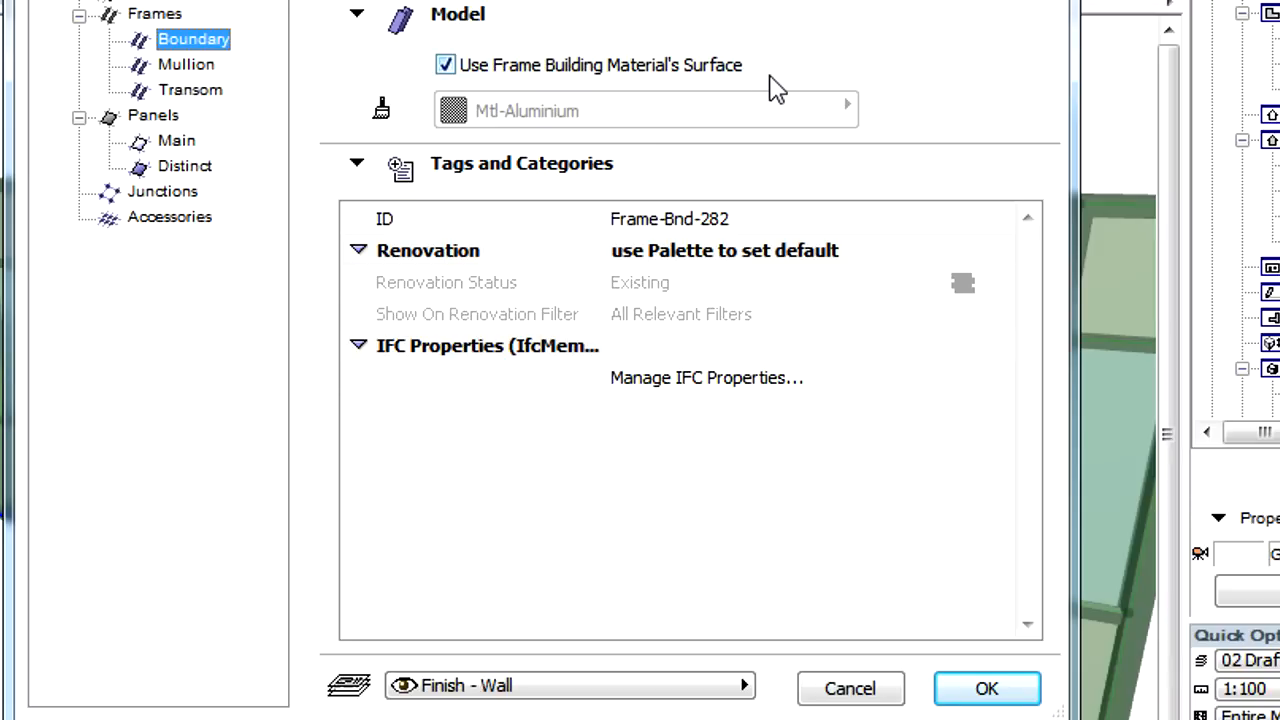
- Paint the mullions red with Paint-06 instead of the frame material's surface
left_click(186, 64)
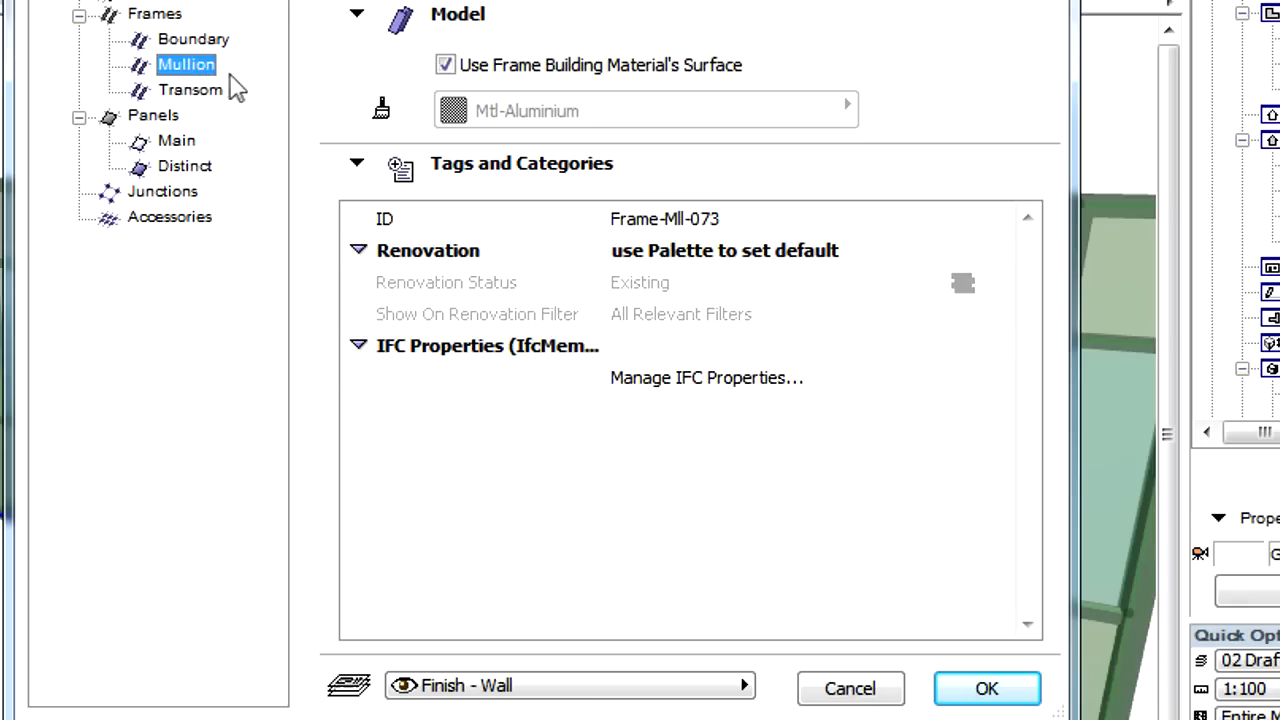
mouse_move(610, 84)
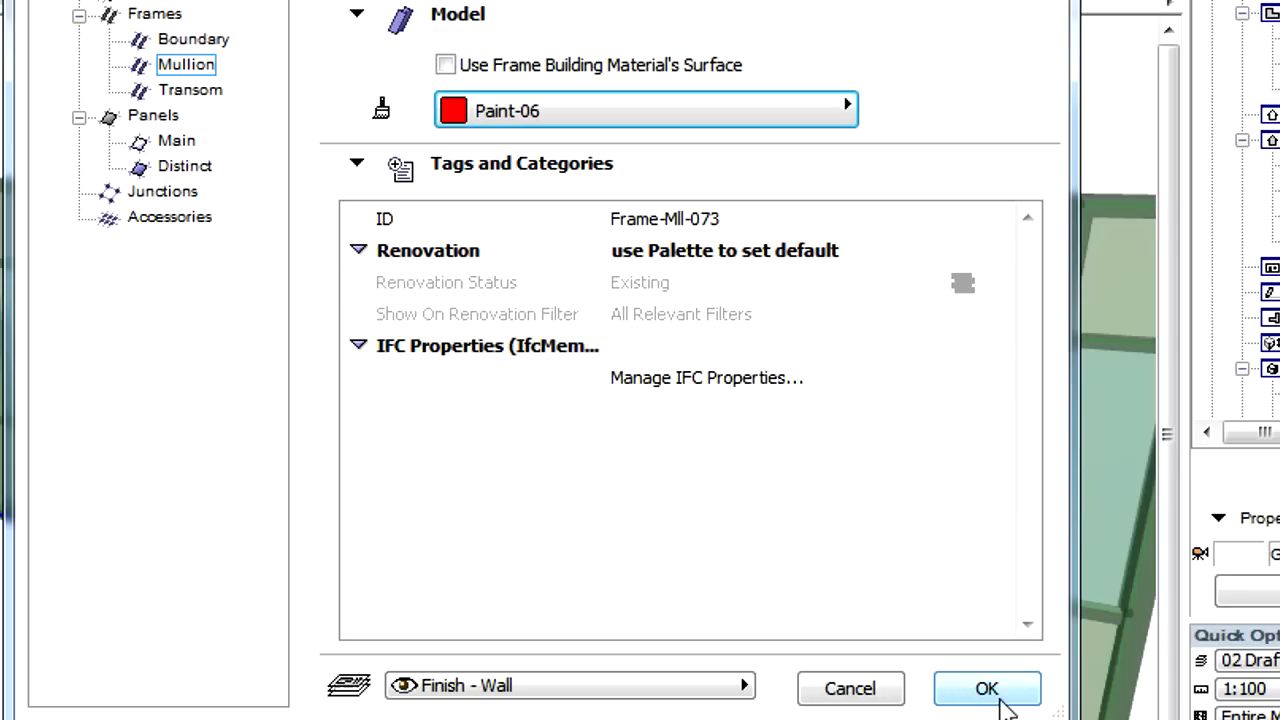
left_click(986, 688)
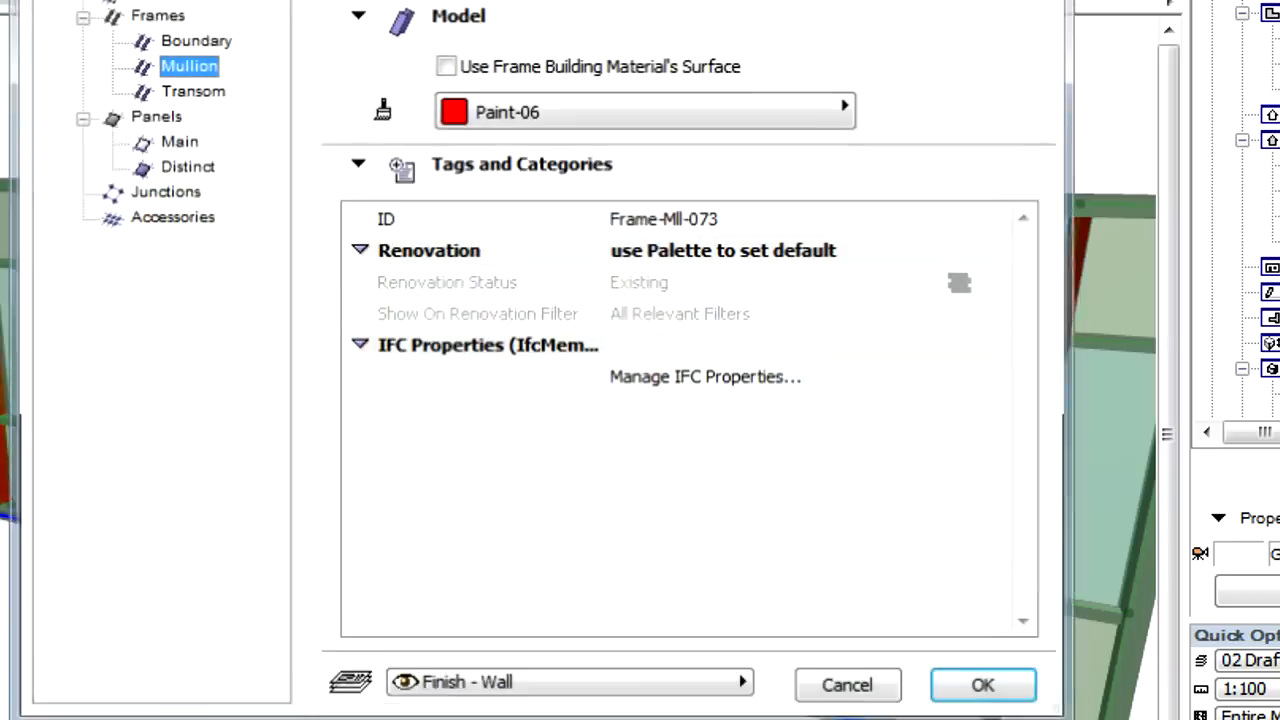
mouse_move(184, 156)
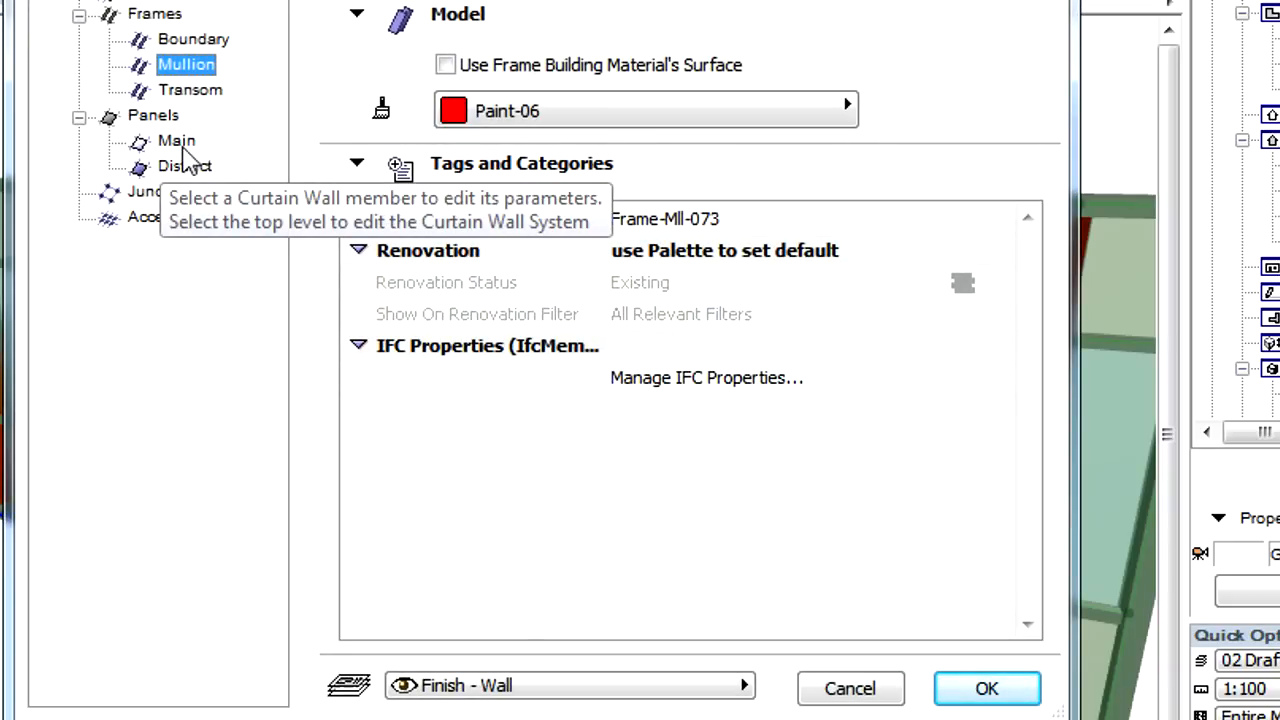
- Paint the distinct panels blue with Paint-18 on all faces instead of the panel material's surface
left_click(176, 140)
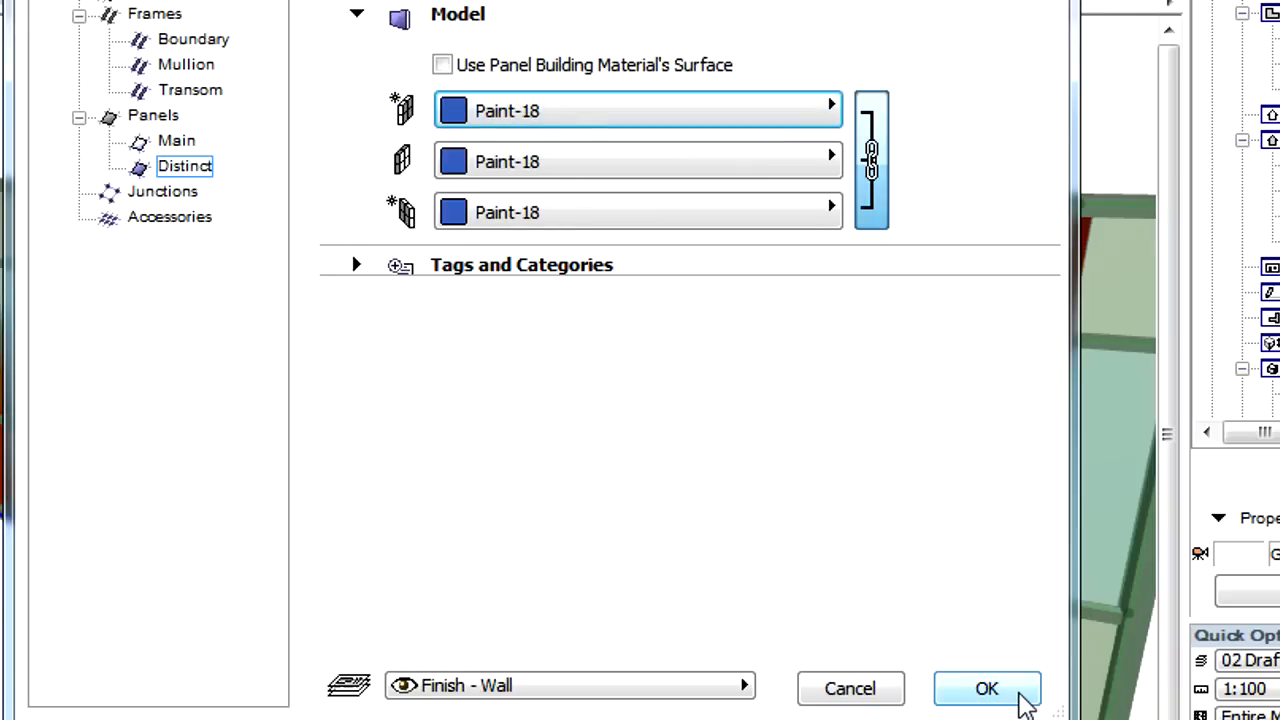
left_click(986, 688)
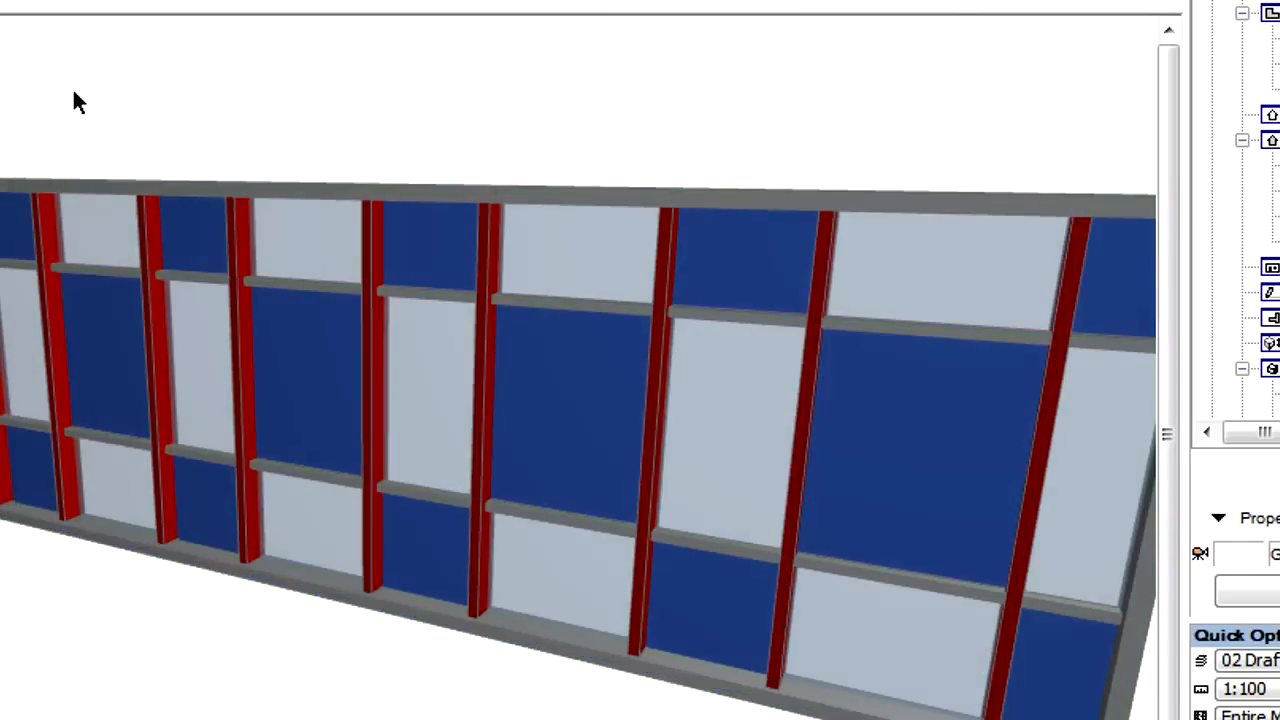